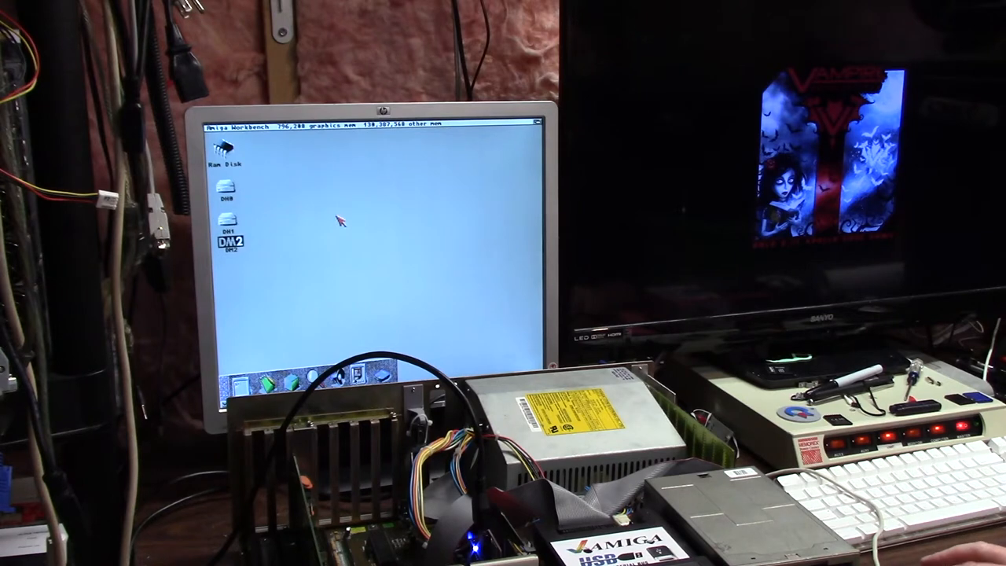
mouse_move(264, 314)
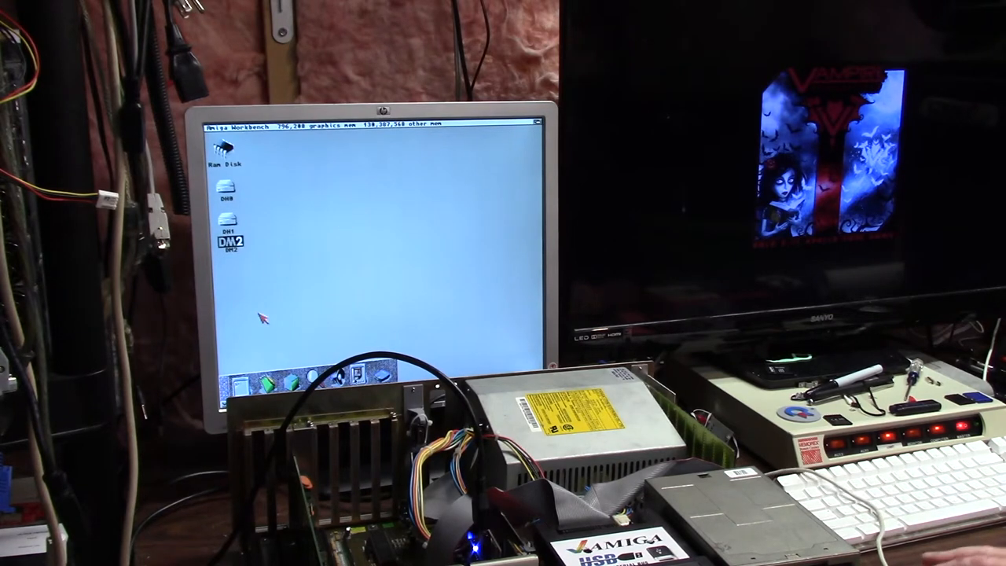
mouse_move(316, 282)
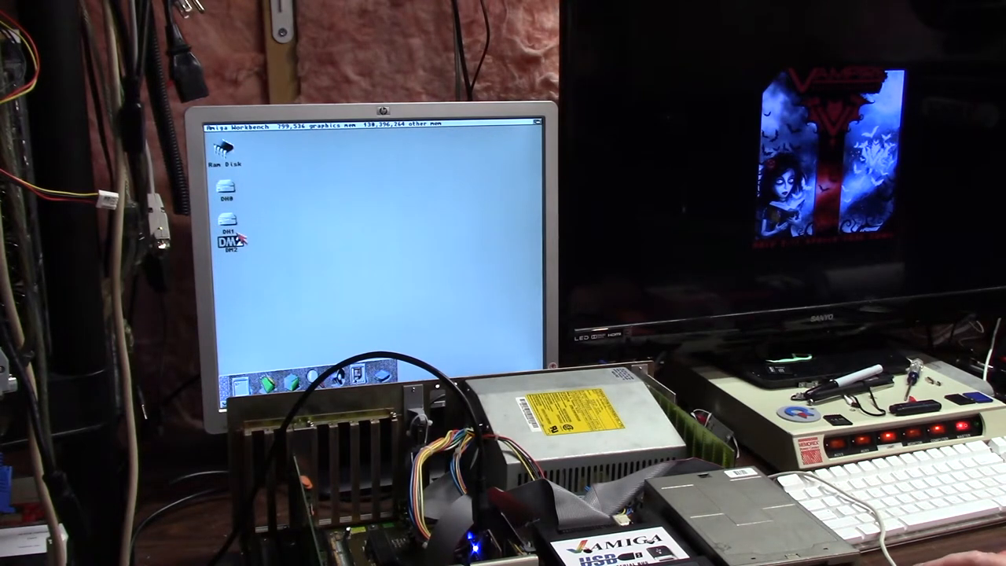
- Launch DiskMaster from the Workbench desktop to browse the hard drive partitions
double_click(227, 239)
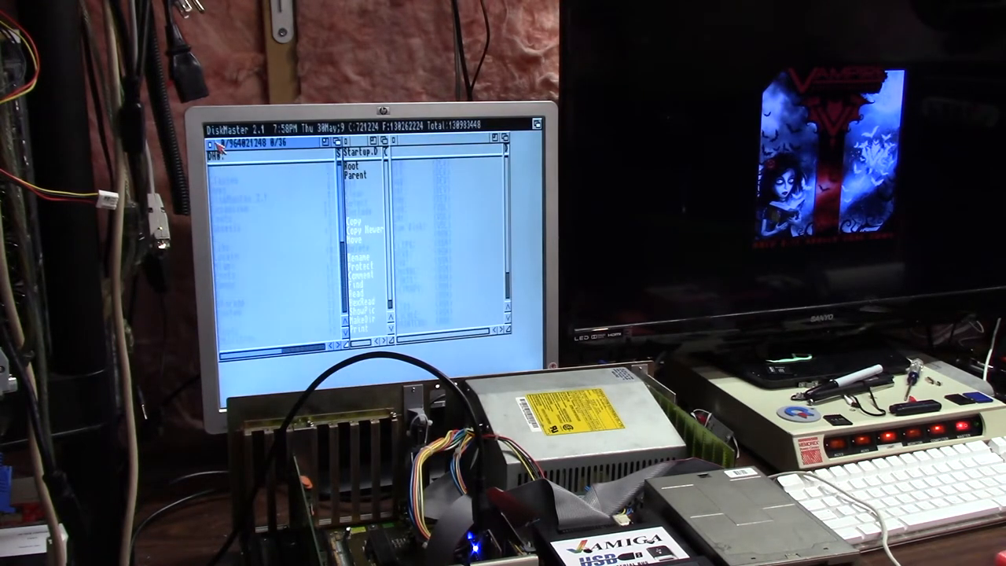